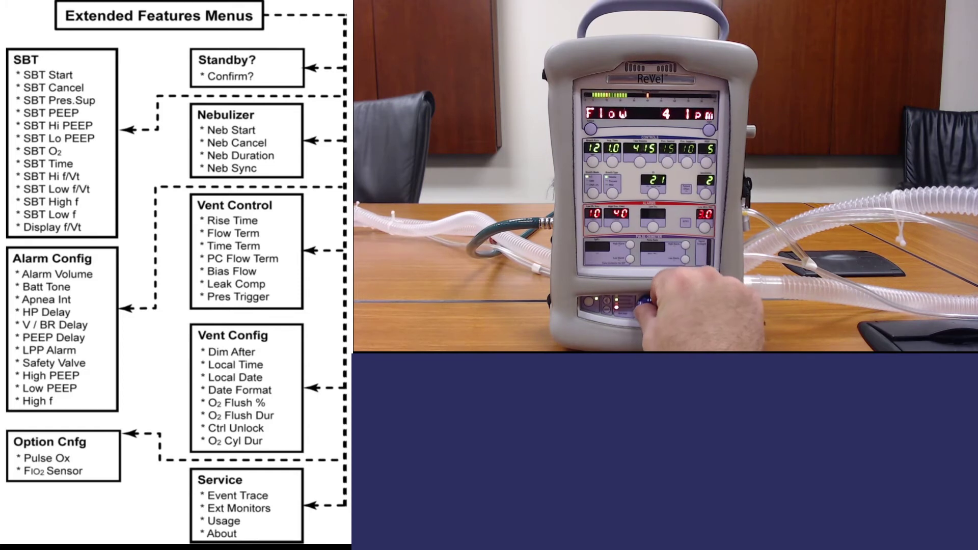
# - Raise the bias Flow value from 4 lpm to 5 lpm with the set-value knob
pyautogui.click(643, 314)
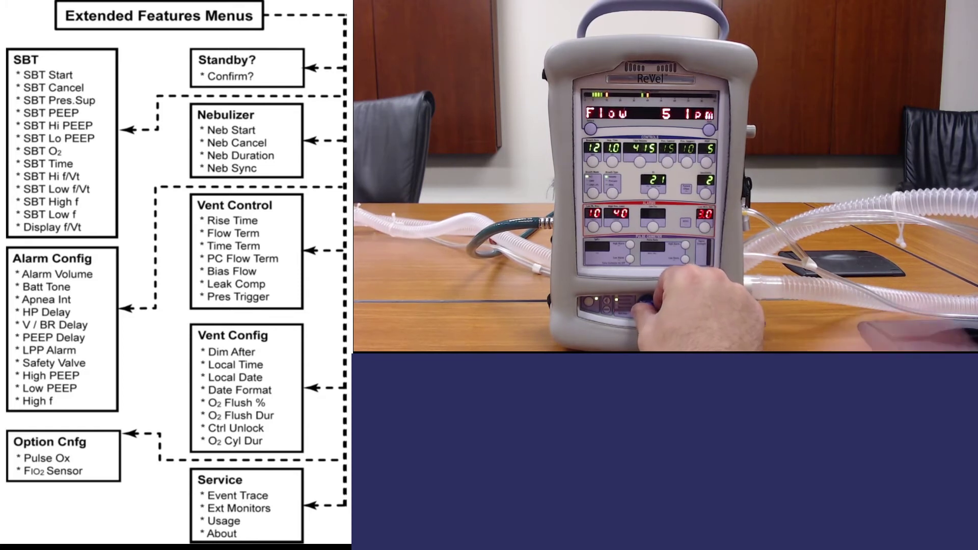